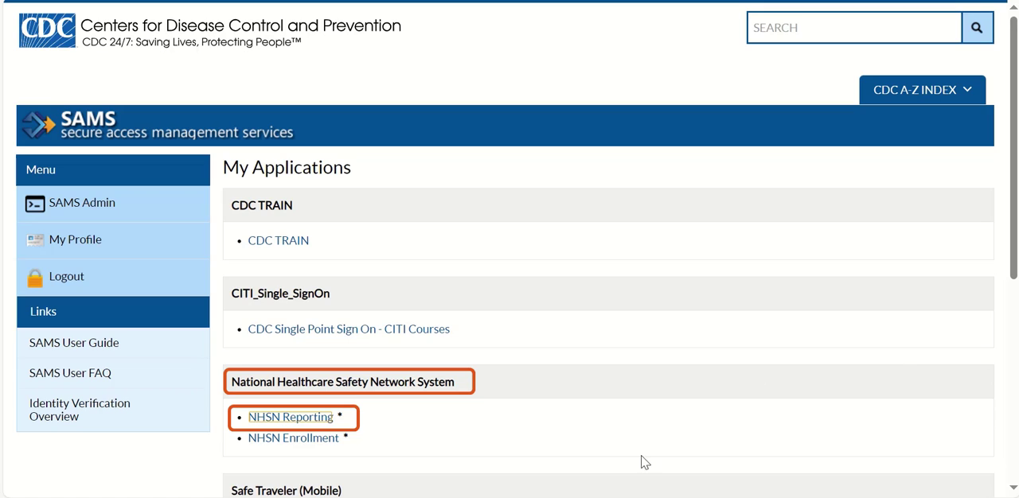
Step: Open NHSN Reporting from the CDC SAMS My Applications list
click(291, 417)
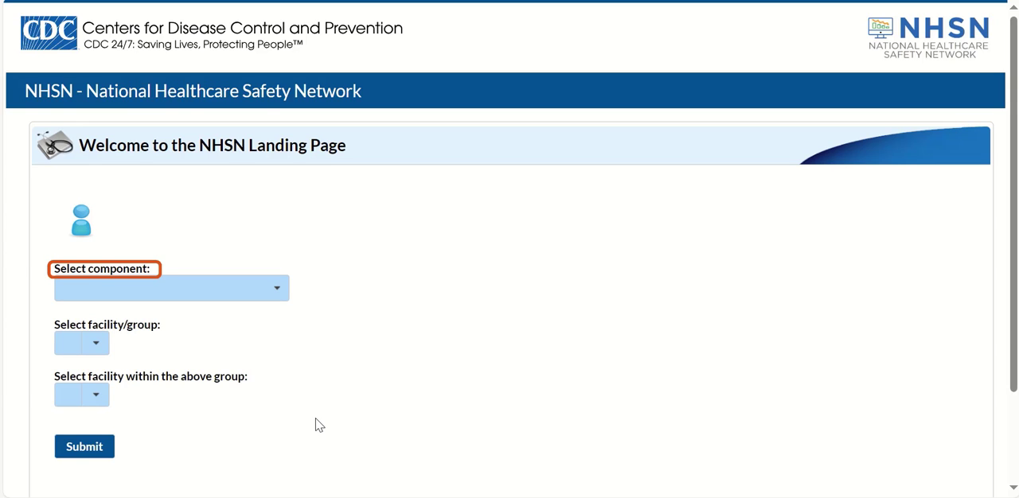
mouse_move(248, 287)
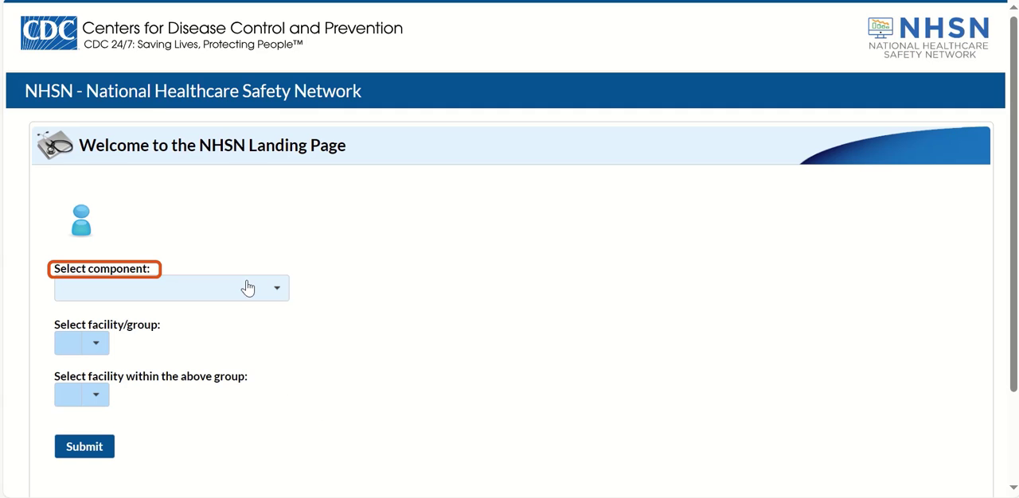
Step: Enter NHSN with Healthcare Personnel Safety and Training Video Test Facility 2 selected
click(171, 288)
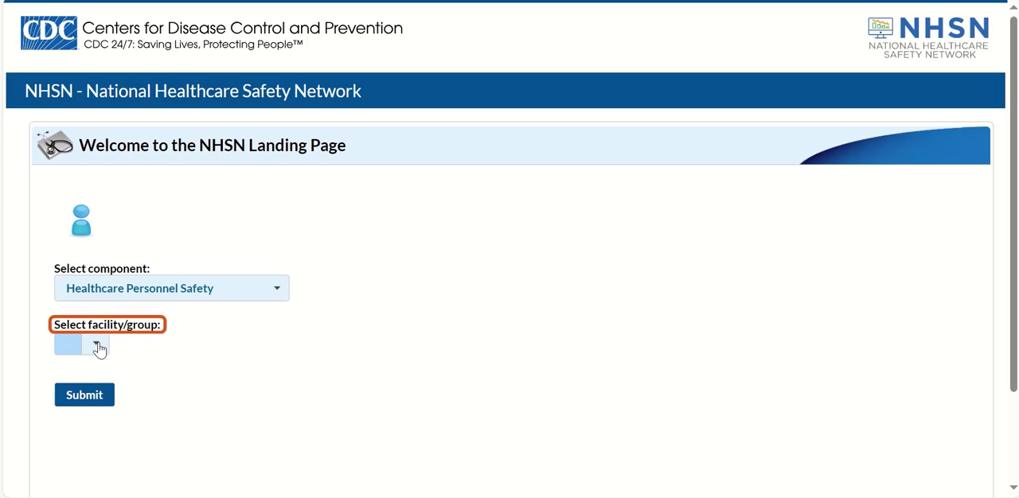
click(97, 343)
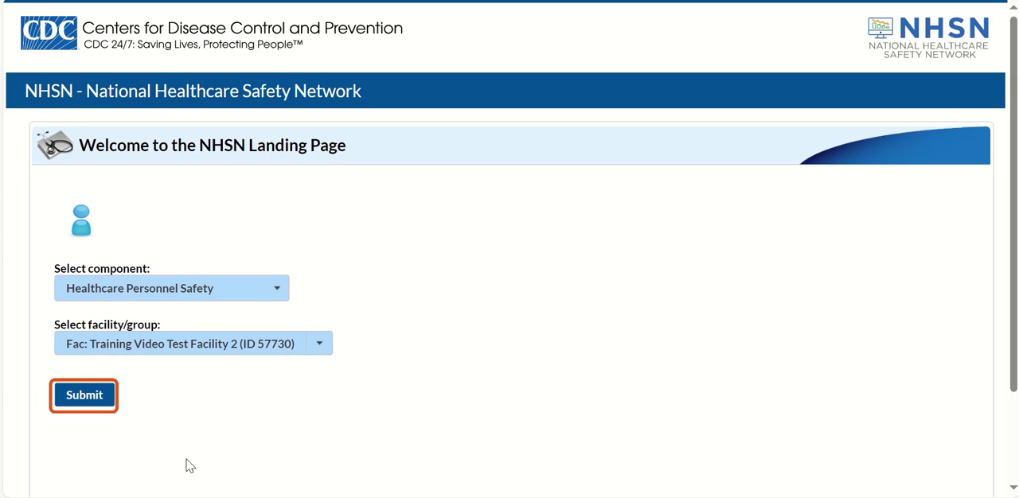
mouse_move(89, 438)
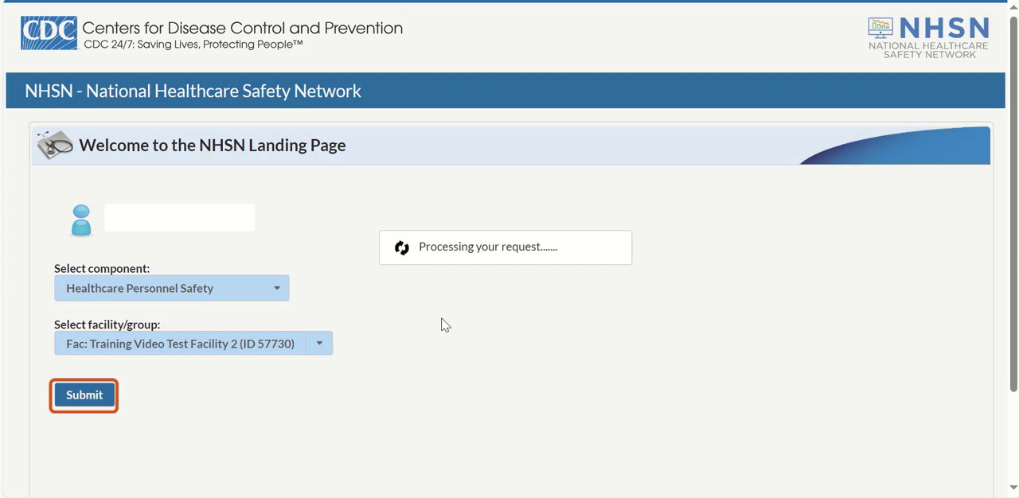
click(83, 395)
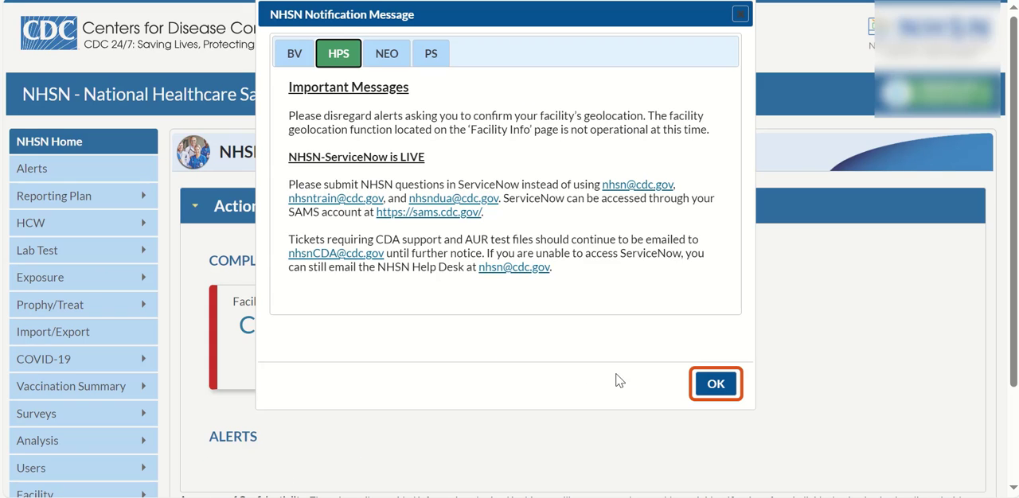
Step: Dismiss the NHSN Notification Message and bring up the Users menu options
click(715, 384)
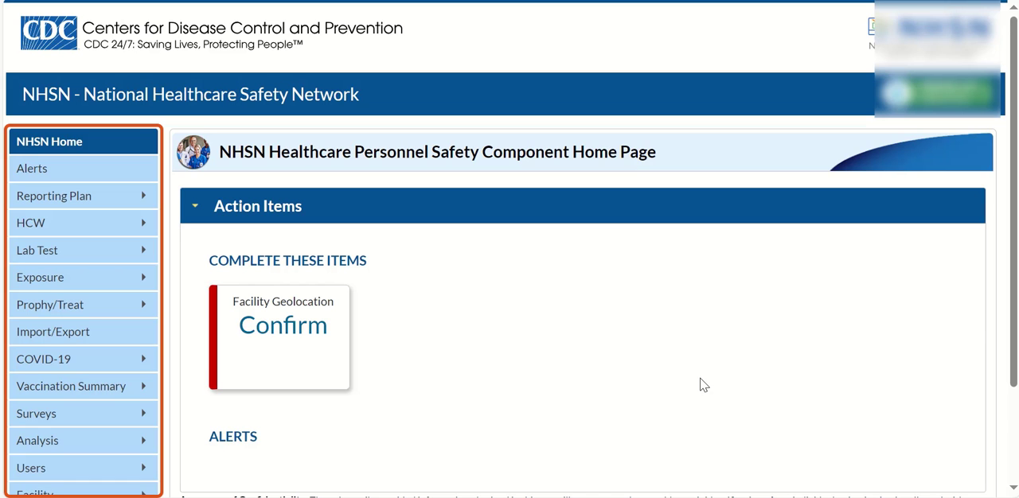
click(37, 440)
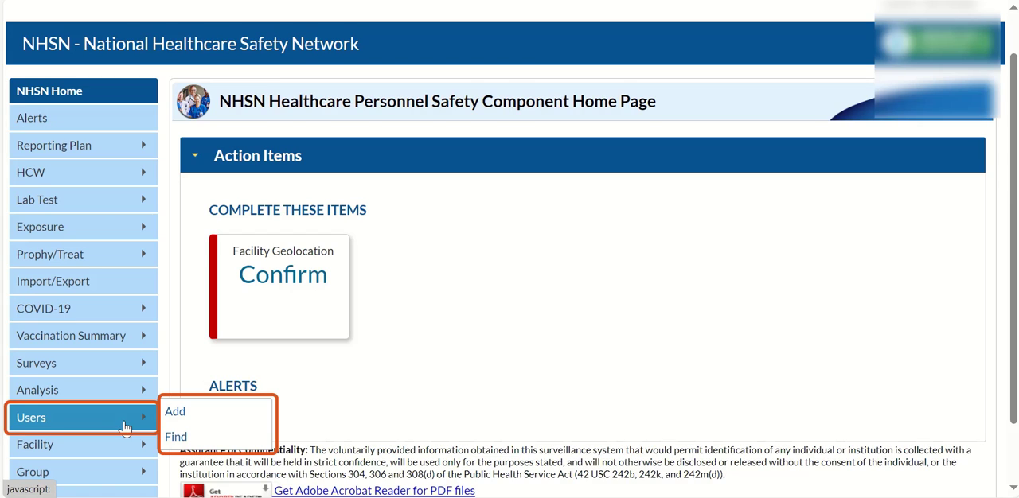
mouse_move(205, 411)
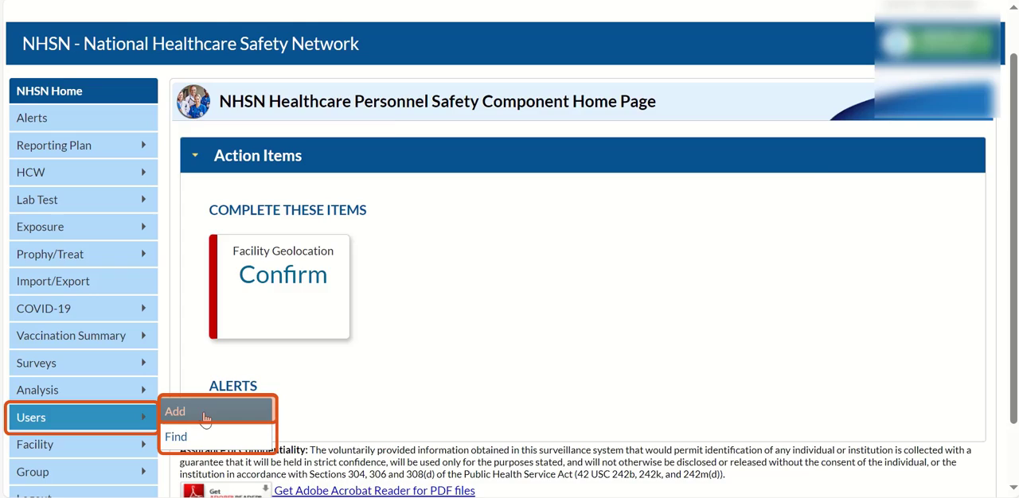
Step: Choose Users > Add to show the empty Add User form
click(175, 412)
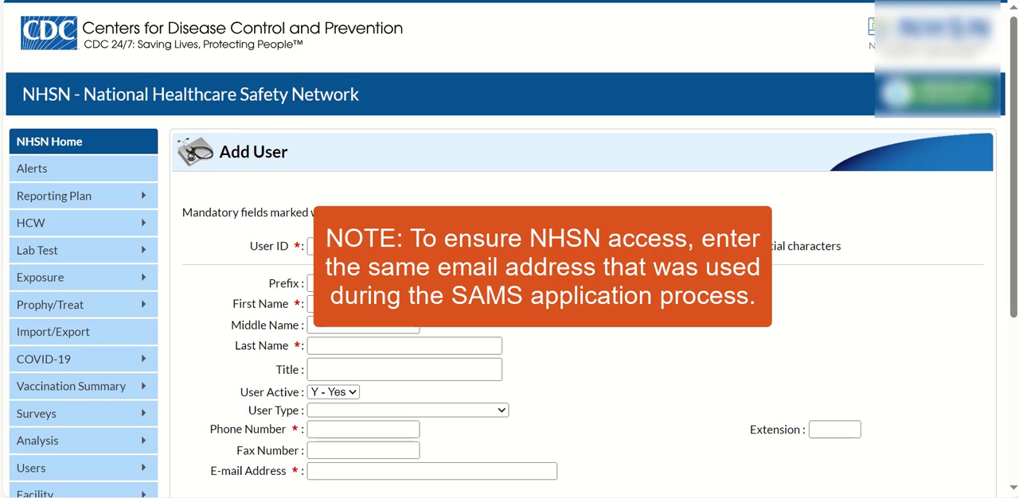
Step: Enter the new user's ID, name, phone and e-mail details and save them
click(410, 246)
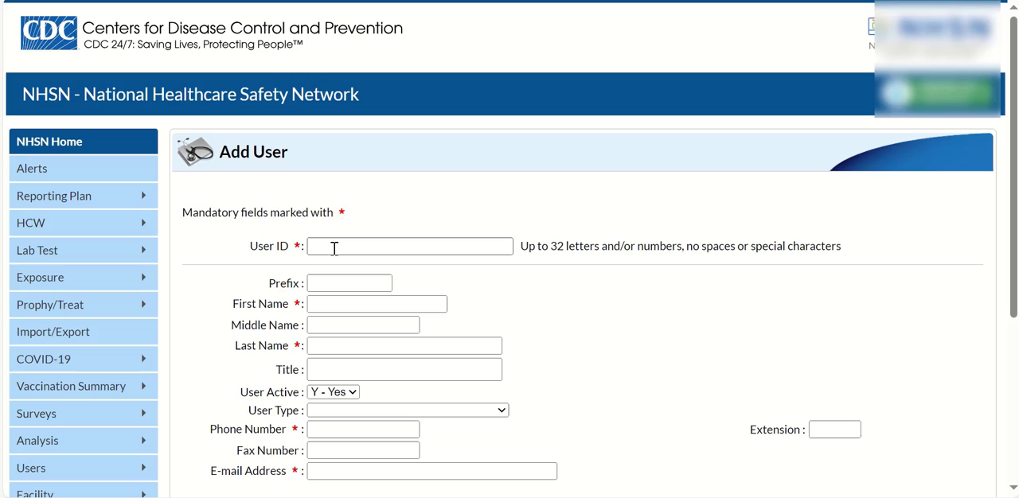
click(410, 246)
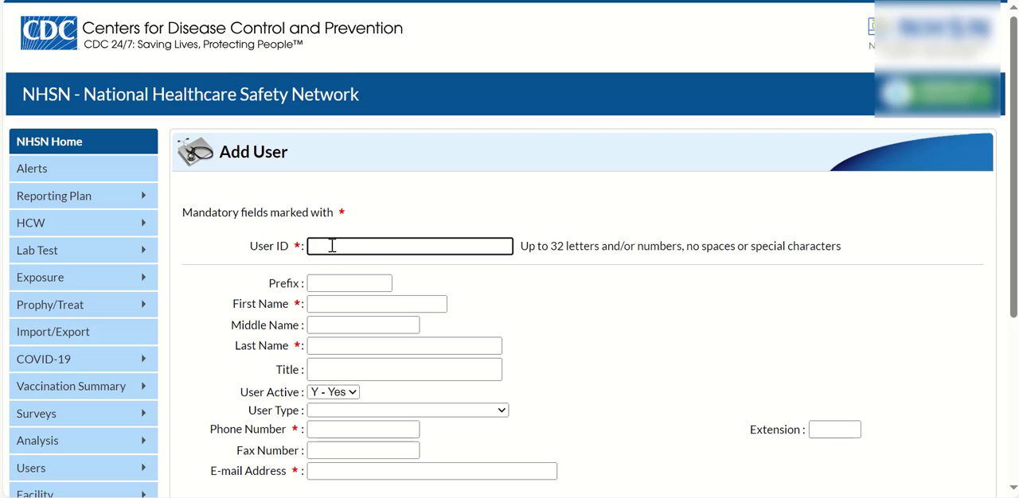
text(jaDd)
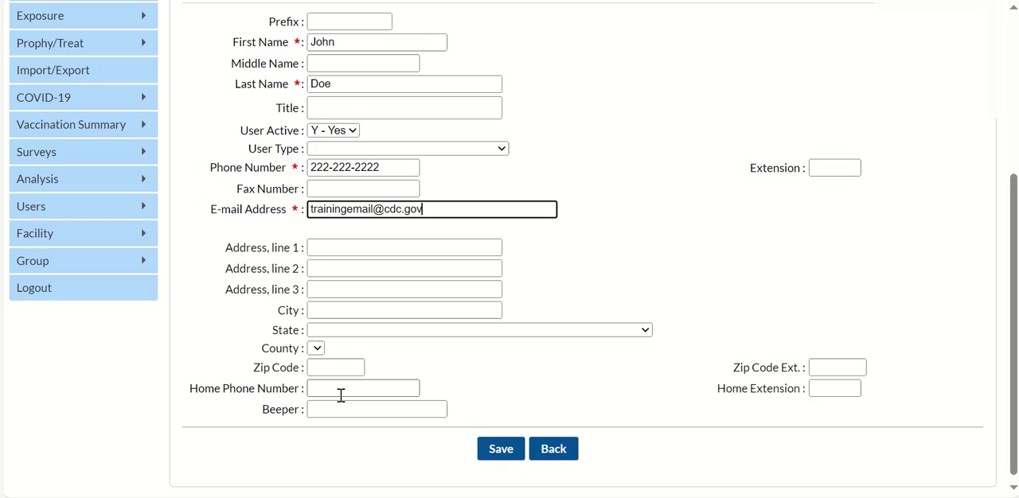
click(500, 448)
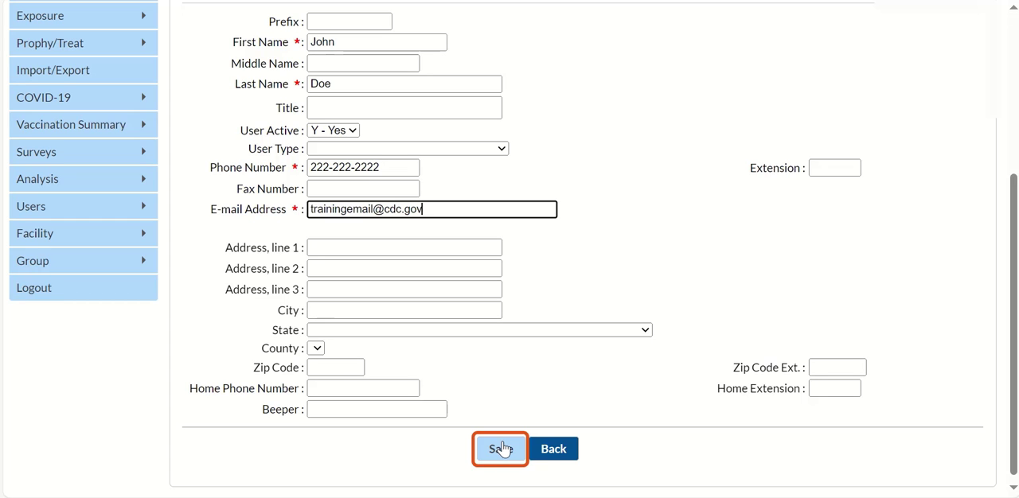
mouse_move(506, 471)
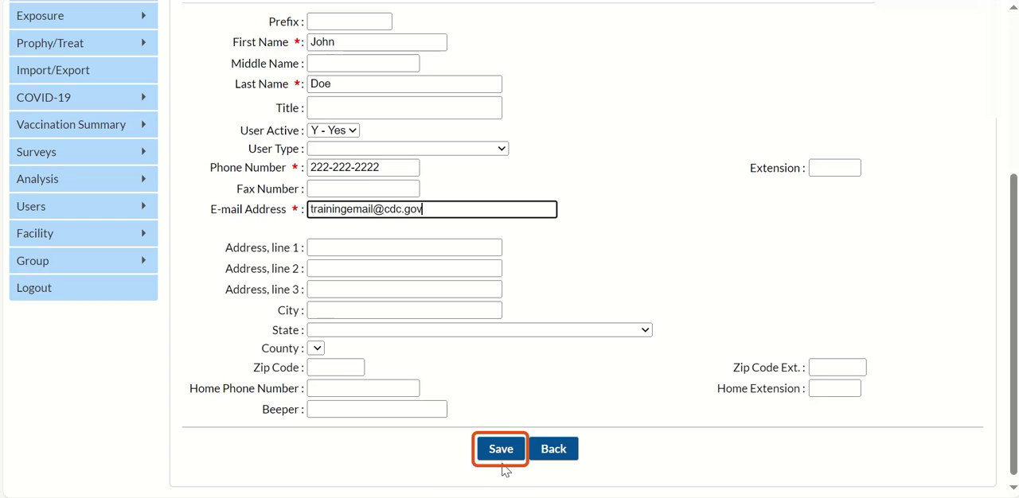
click(500, 448)
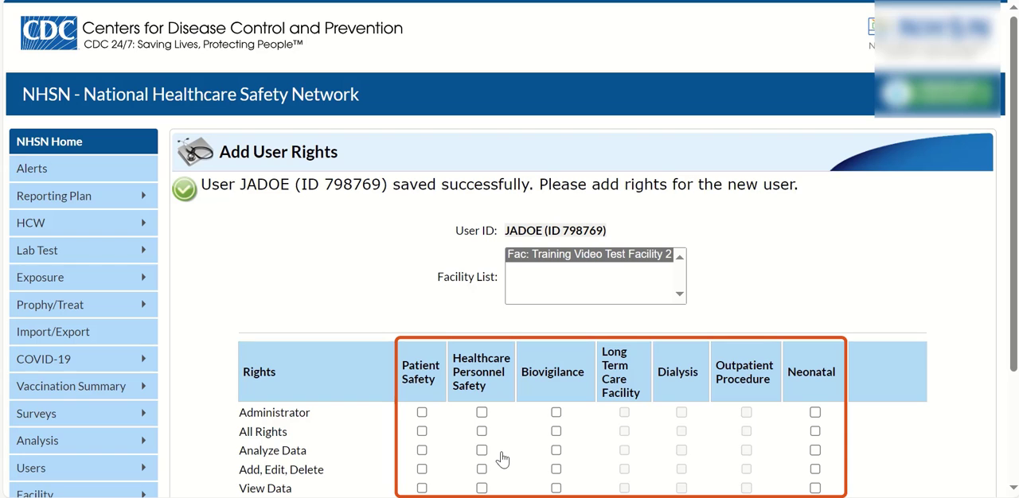
Step: Tick Administrator for Patient Safety, Healthcare Personnel Safety, Biovigilance and Neonatal, then save
scroll(down, 3)
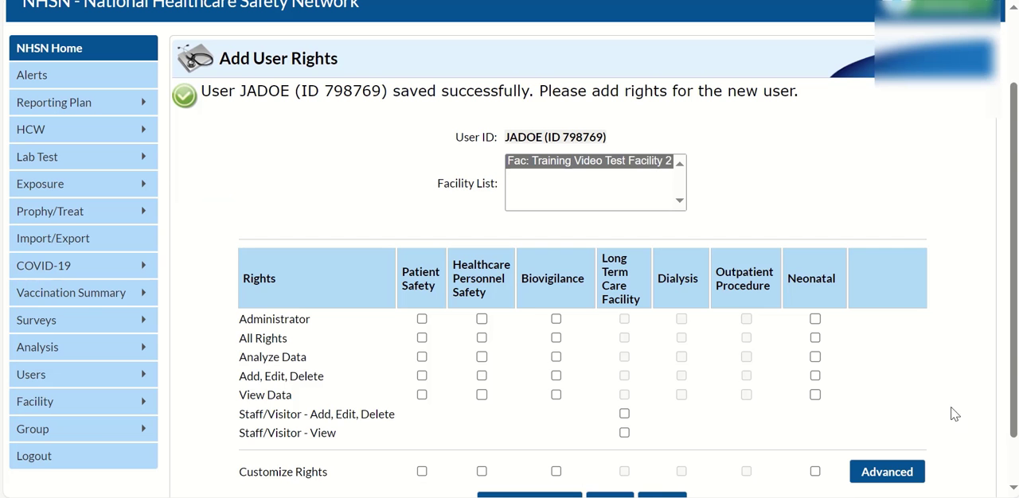
click(422, 318)
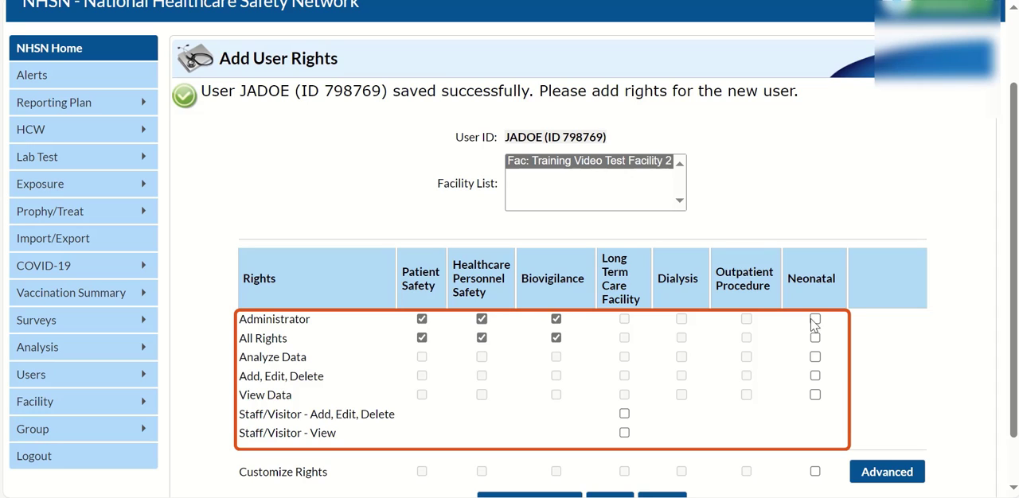
click(814, 319)
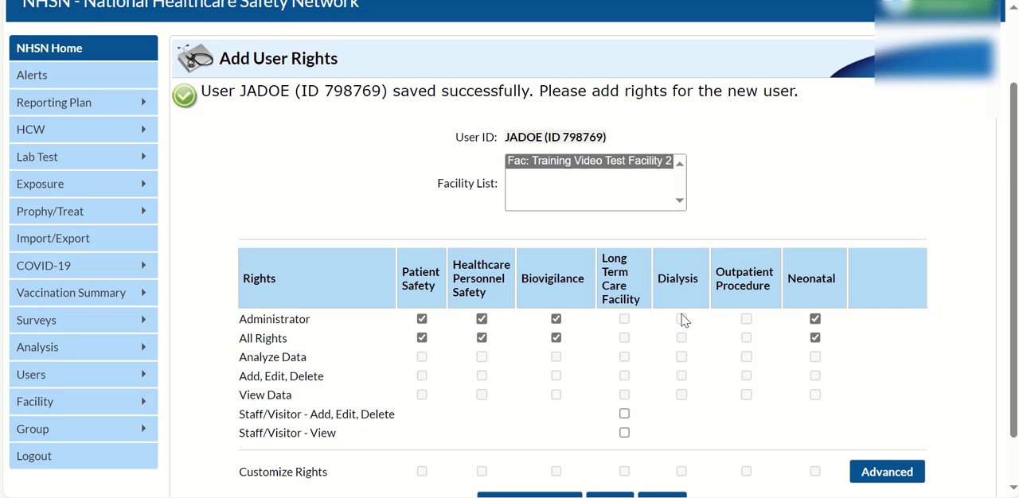
scroll(down, 3)
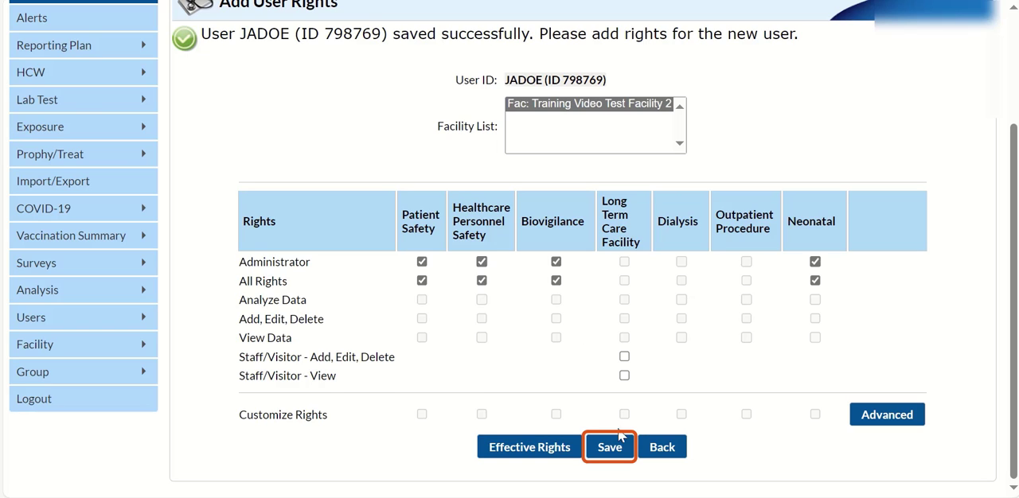
click(609, 446)
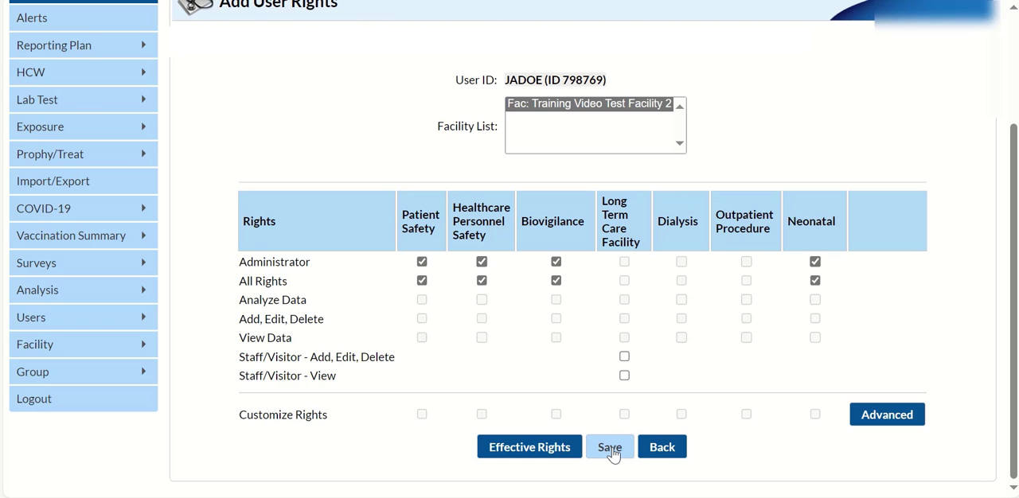
click(610, 446)
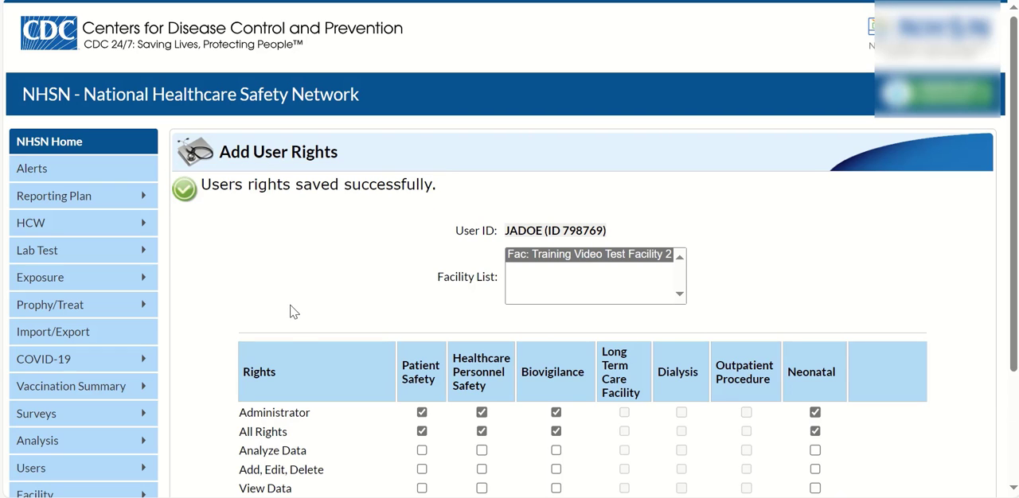
Step: Choose Users > Find to show the Find User search form
scroll(down, 3)
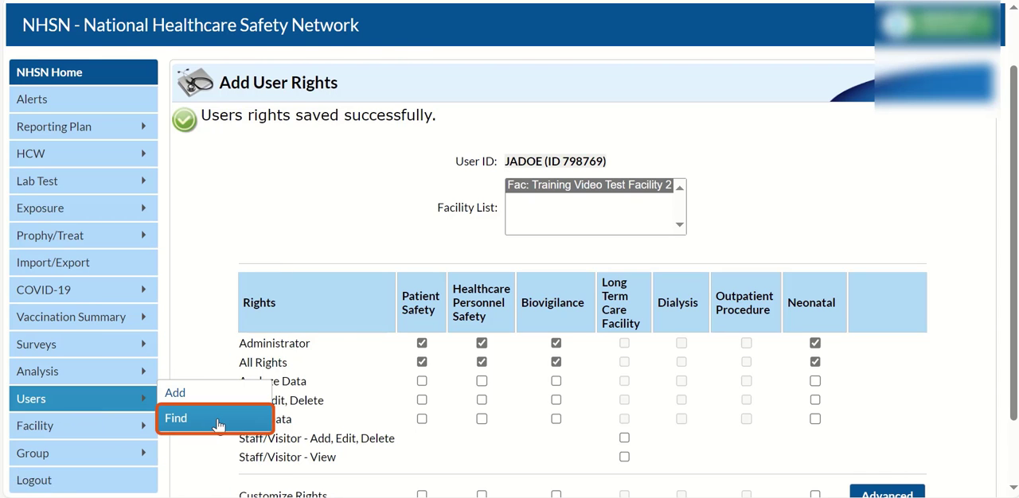
click(175, 418)
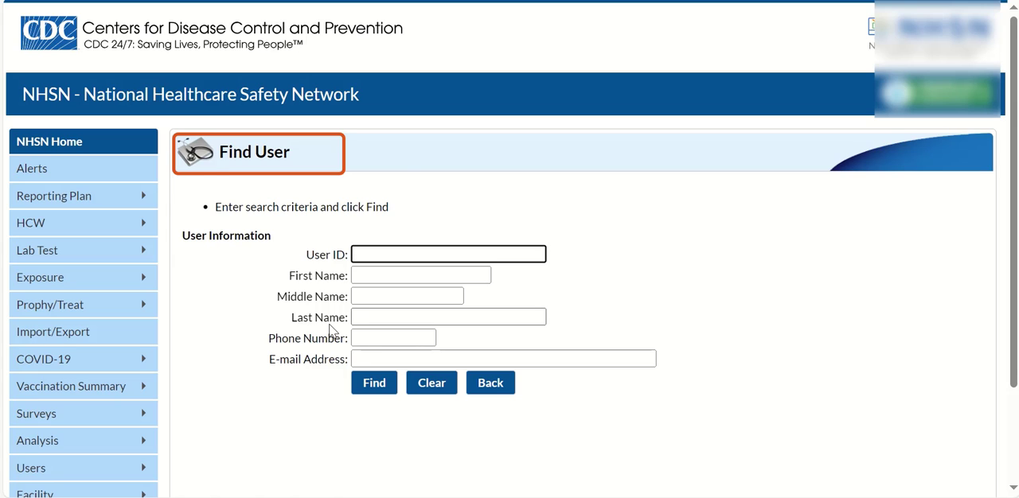
Step: Search the facility's users and open the new user's active View User record
click(71, 386)
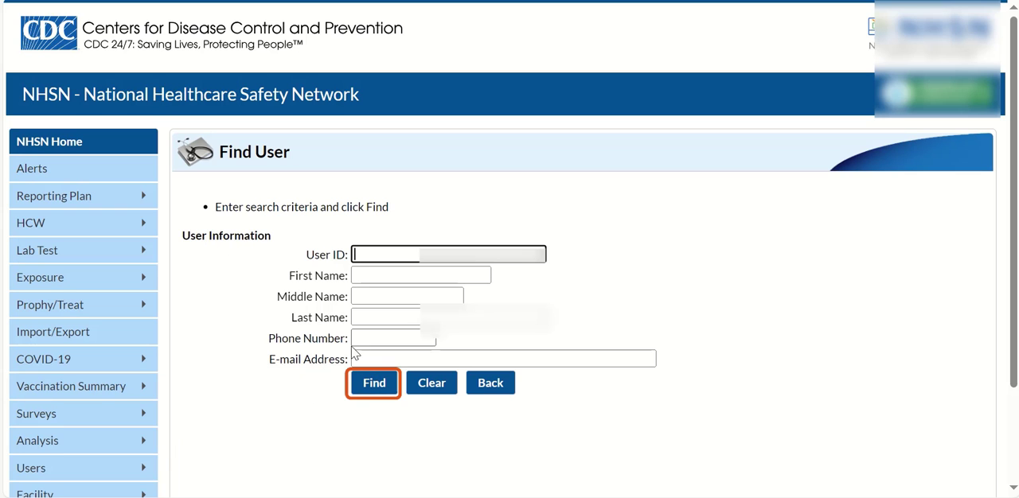
click(373, 382)
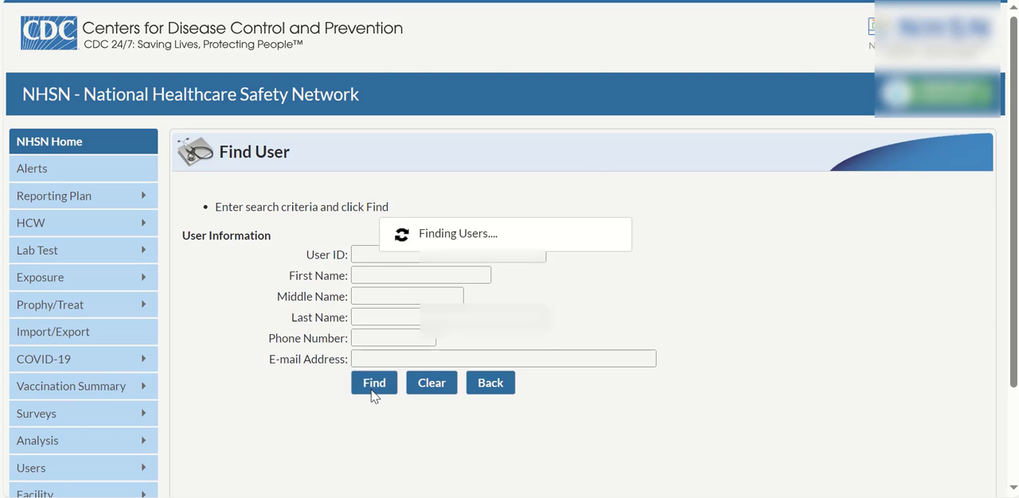
click(374, 383)
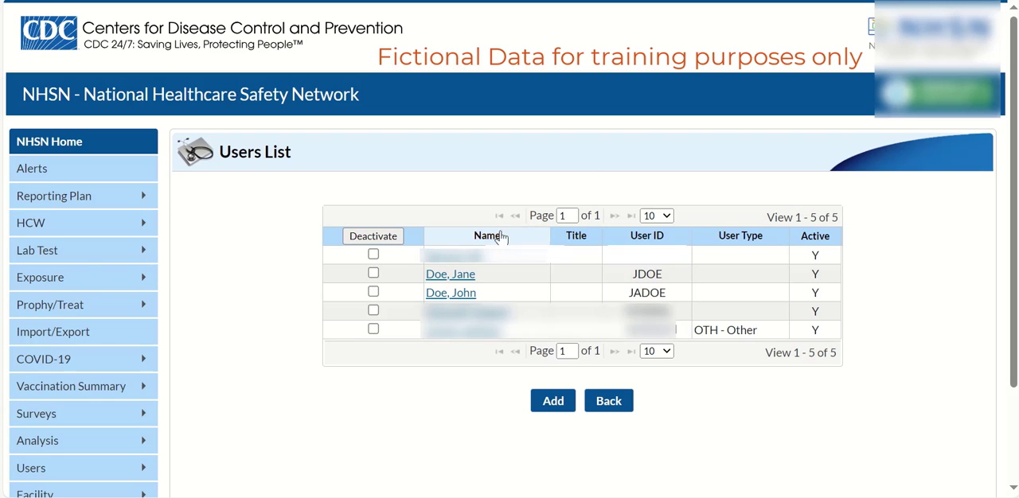
mouse_move(347, 231)
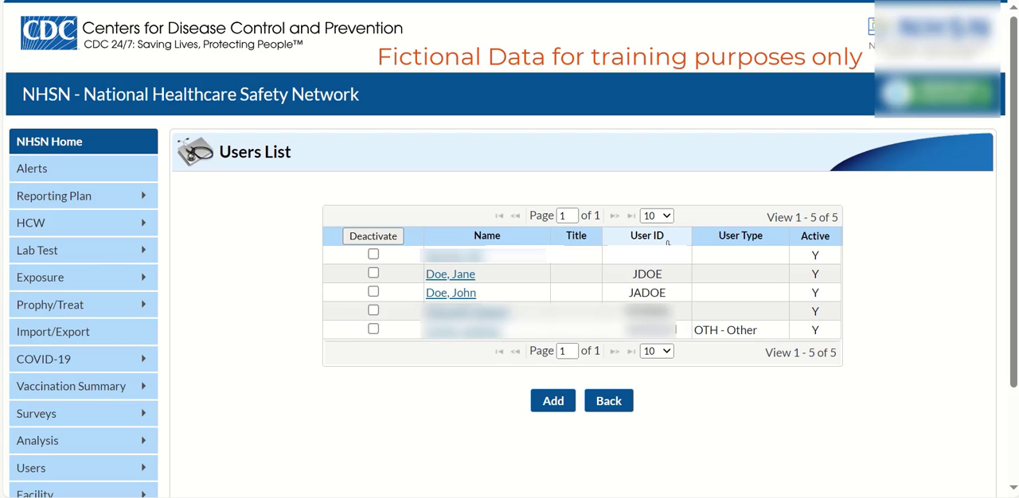
click(451, 292)
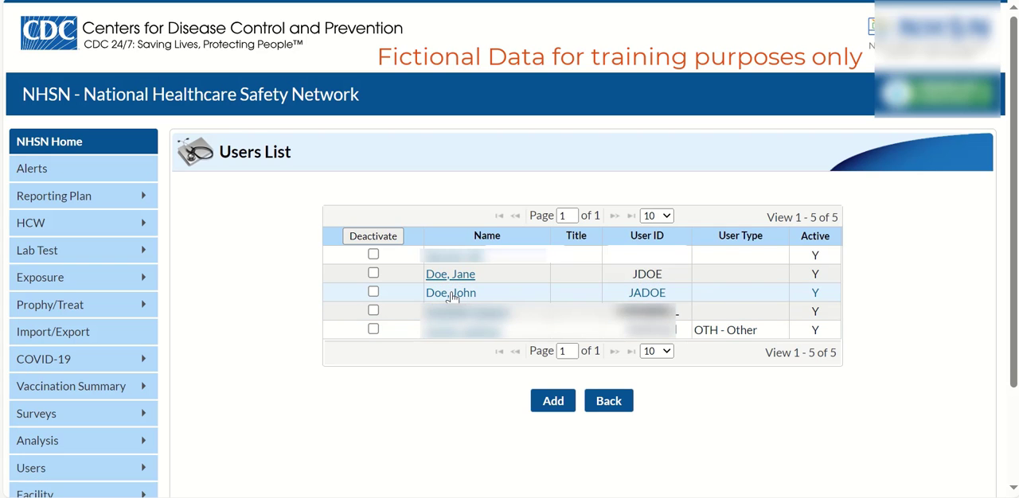
click(450, 293)
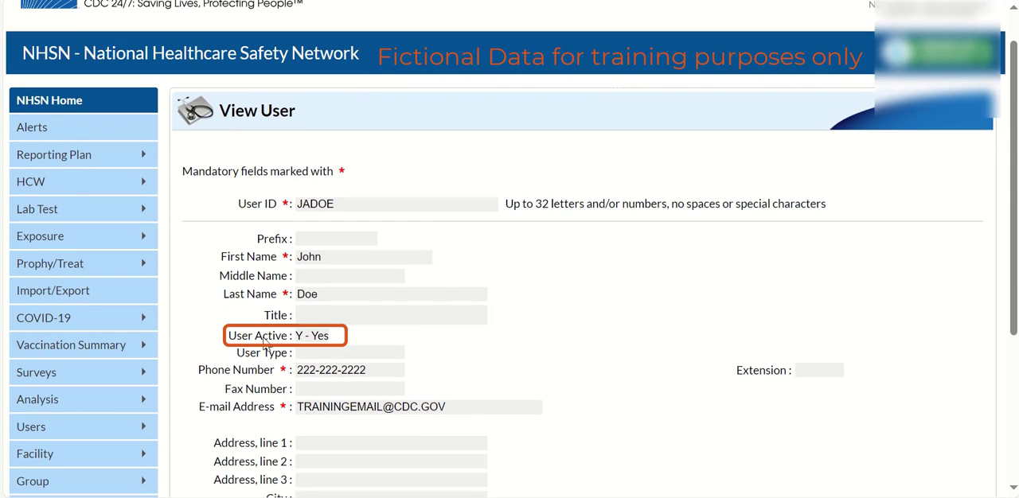
mouse_move(517, 324)
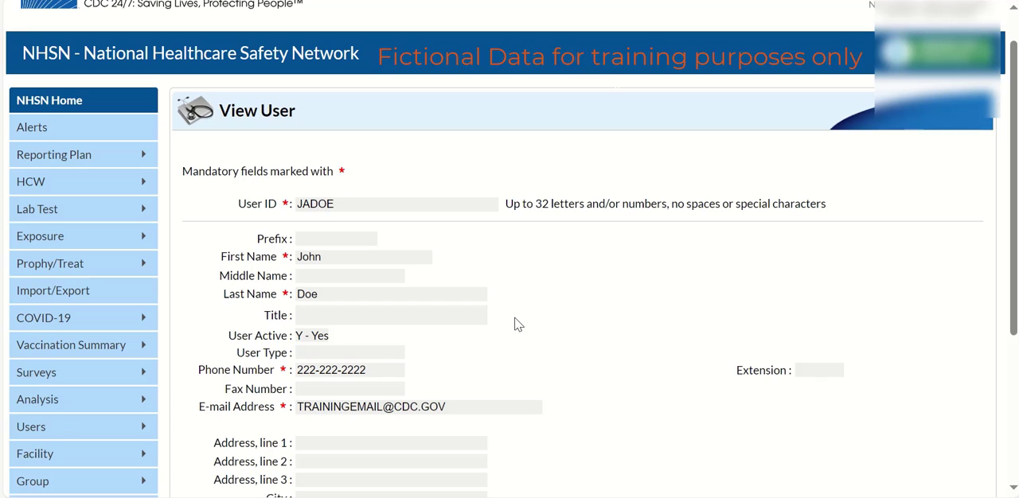